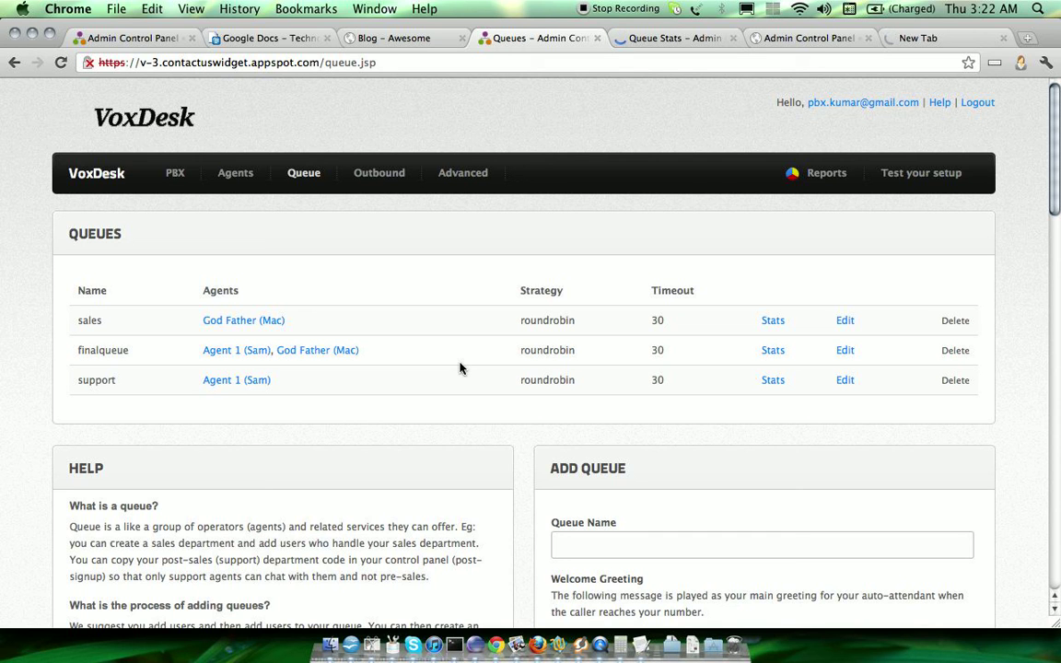
Step: Edit the support queue and scroll down to its Script, Disposition and Tabs fields
{"action": "scroll", "scroll_direction": "down", "scroll_amount": 3}
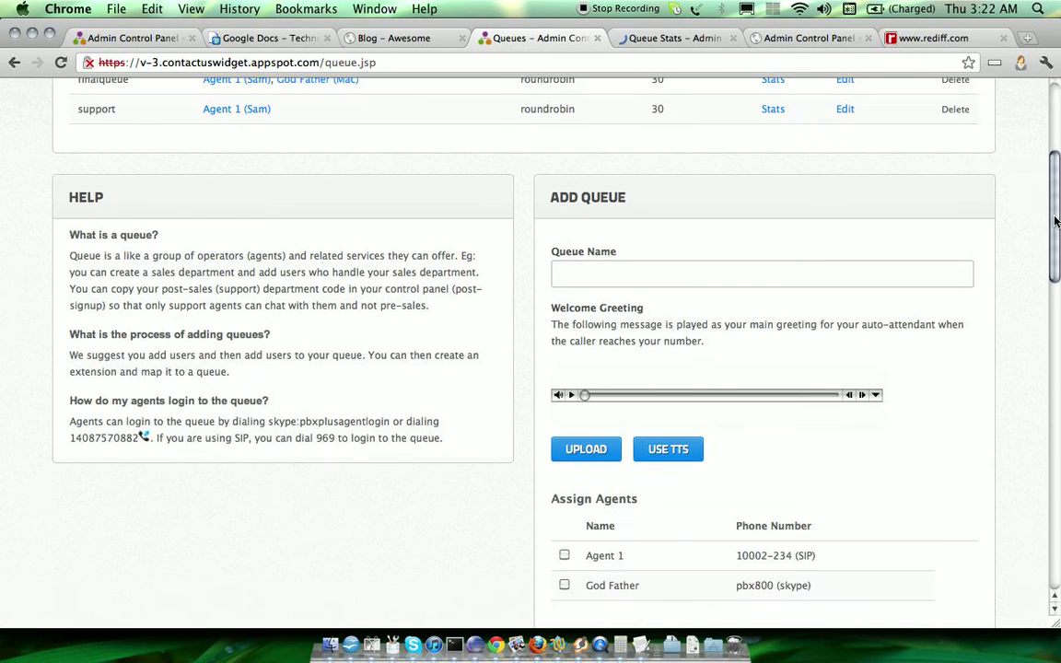
{"action": "scroll", "scroll_direction": "down", "scroll_amount": 3}
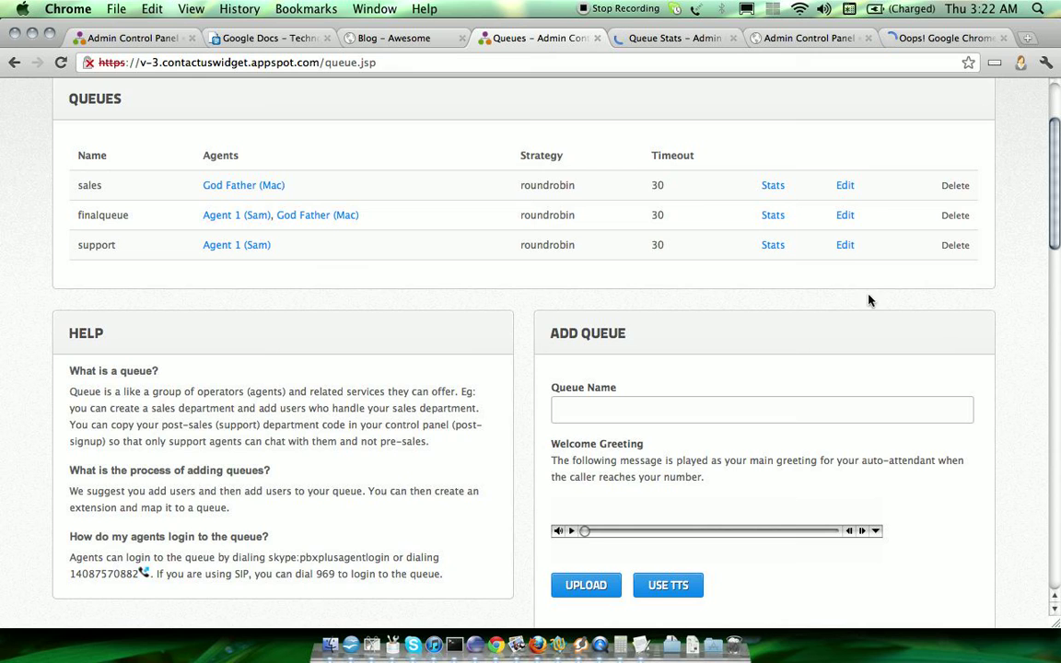
{"action": "left_click", "coordinate": [845, 245]}
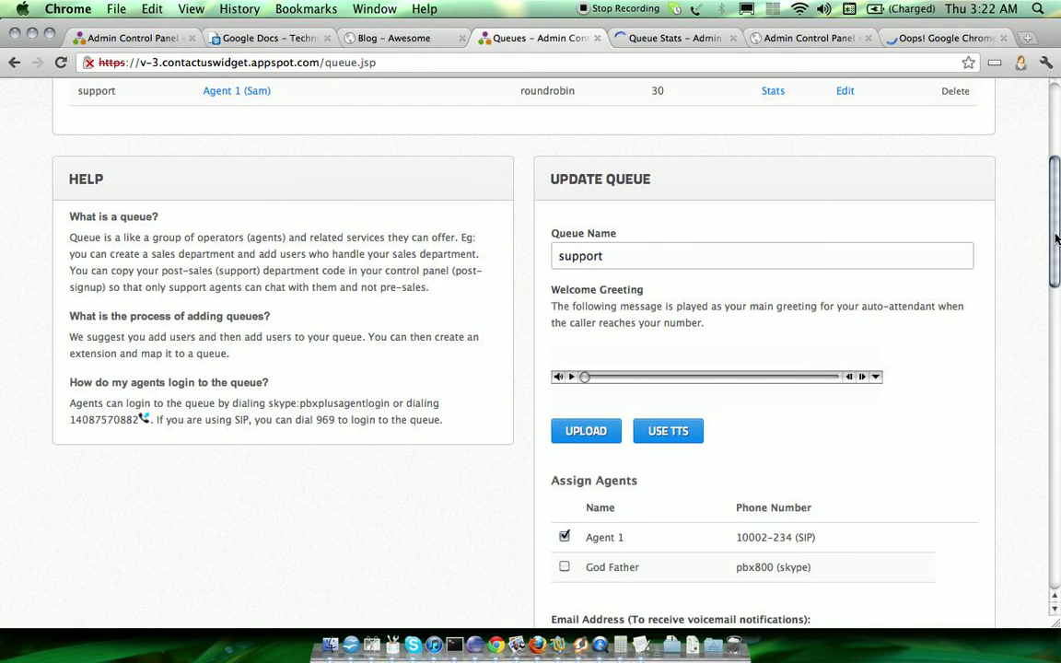
{"action": "scroll", "scroll_direction": "down", "scroll_amount": 3}
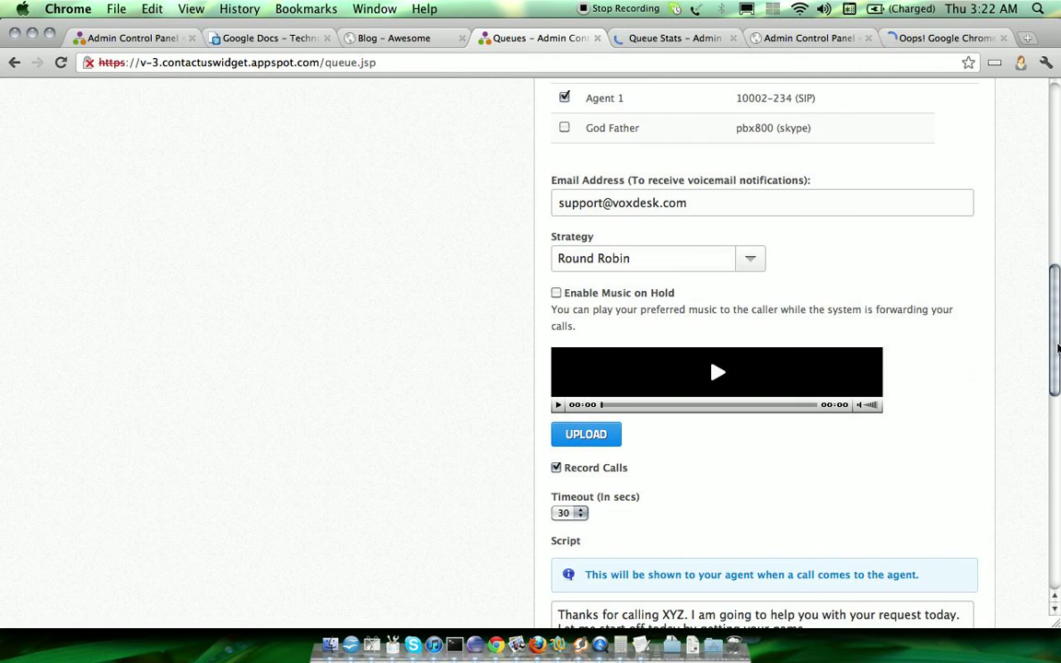
{"action": "scroll", "scroll_direction": "down", "scroll_amount": 3}
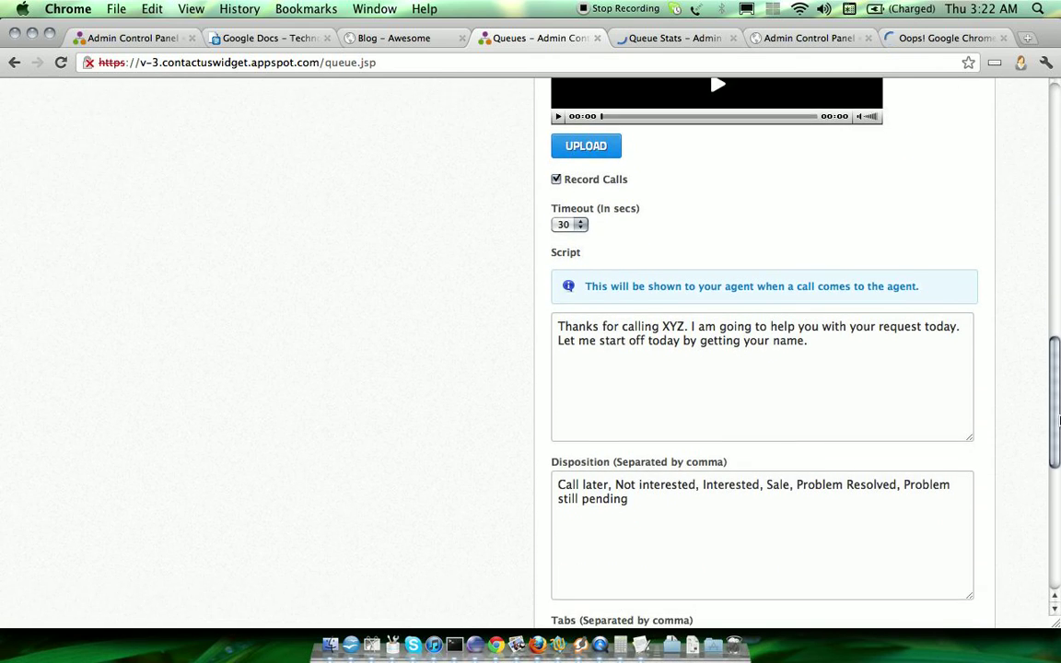
{"action": "scroll", "scroll_direction": "down", "scroll_amount": 3}
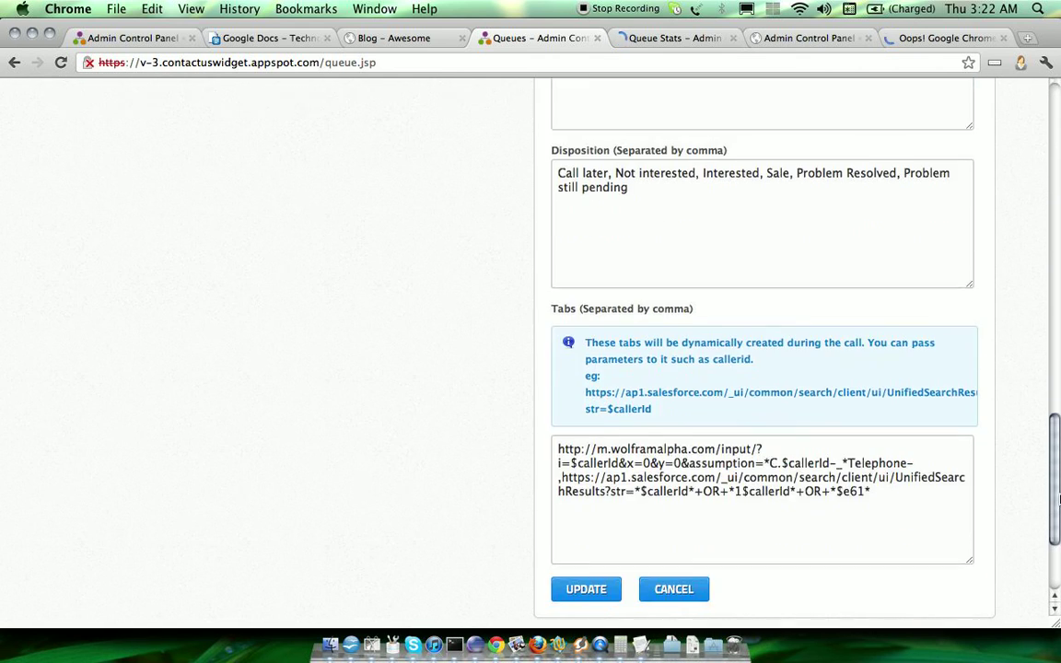
{"action": "scroll", "scroll_direction": "down", "scroll_amount": 3}
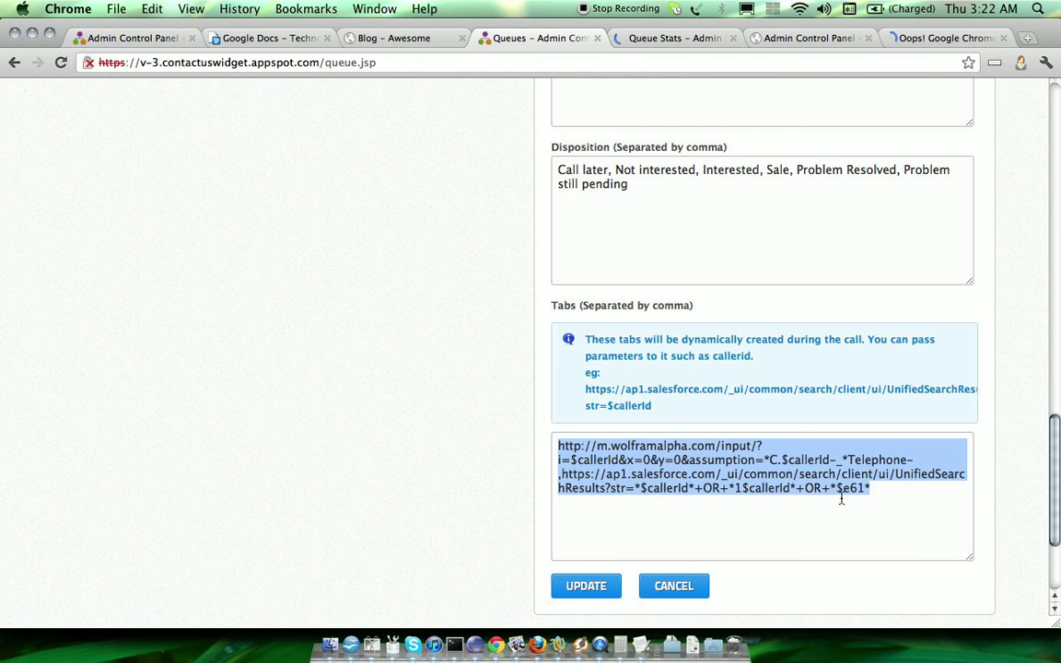
{"action": "mouse_move", "coordinate": [684, 285]}
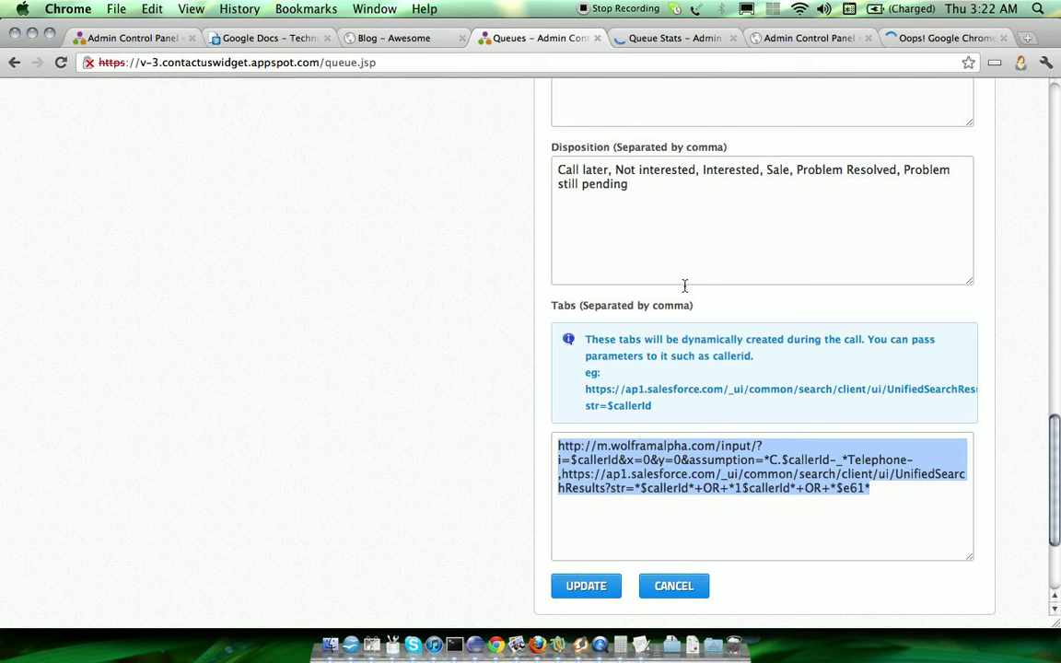
Step: Move from Queue Stats to the agent panel with finalqueue and support checked
{"action": "left_click", "coordinate": [804, 40]}
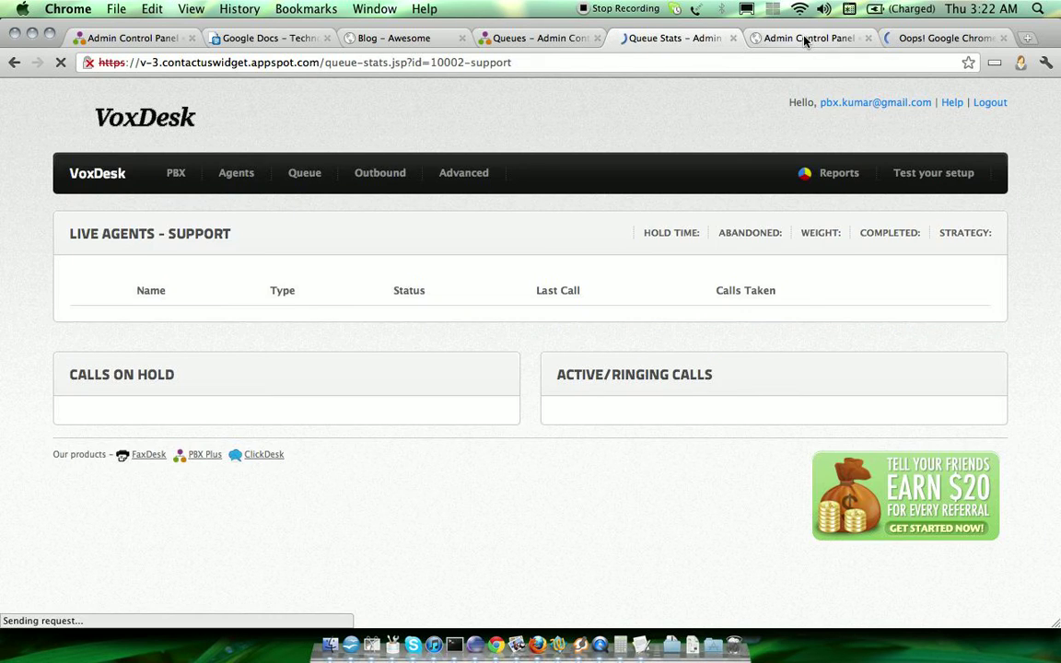
{"action": "left_click", "coordinate": [809, 40]}
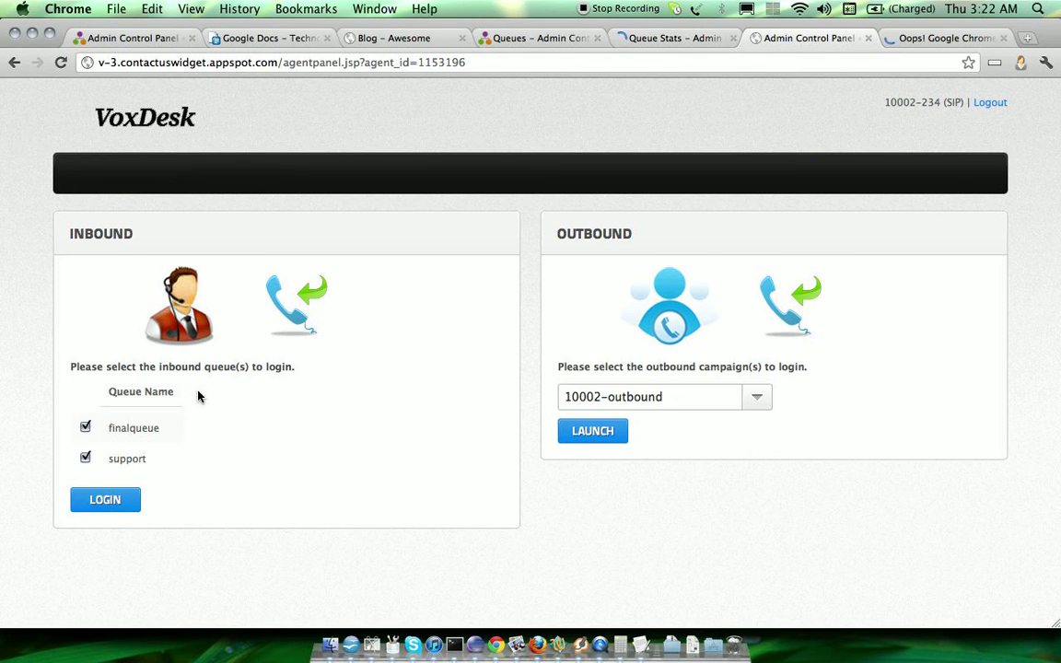
{"action": "mouse_move", "coordinate": [358, 173]}
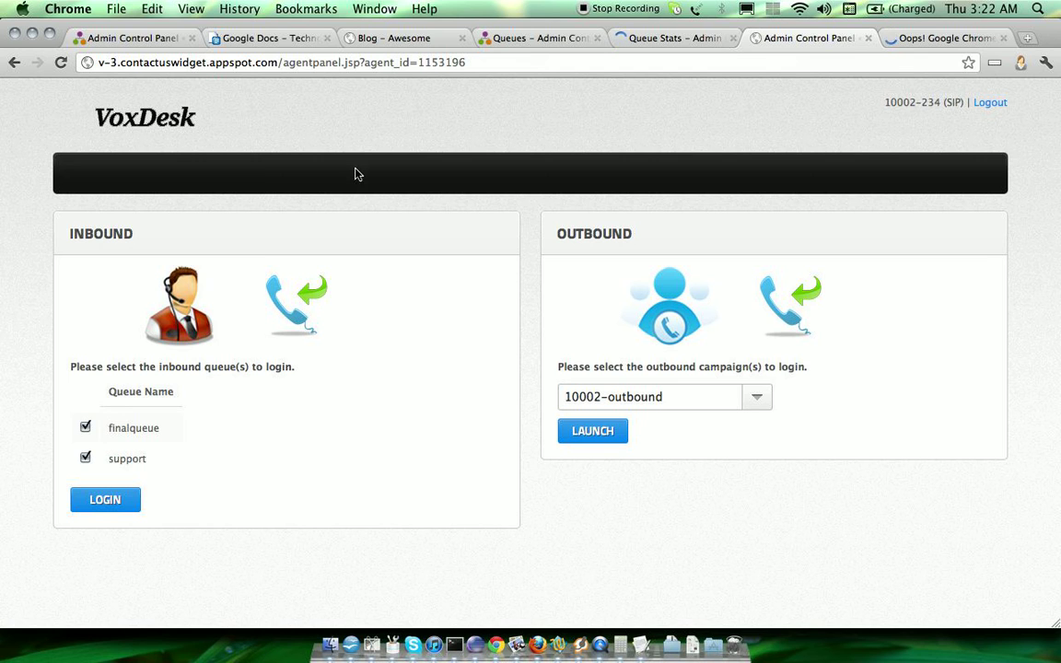
{"action": "mouse_move", "coordinate": [588, 251]}
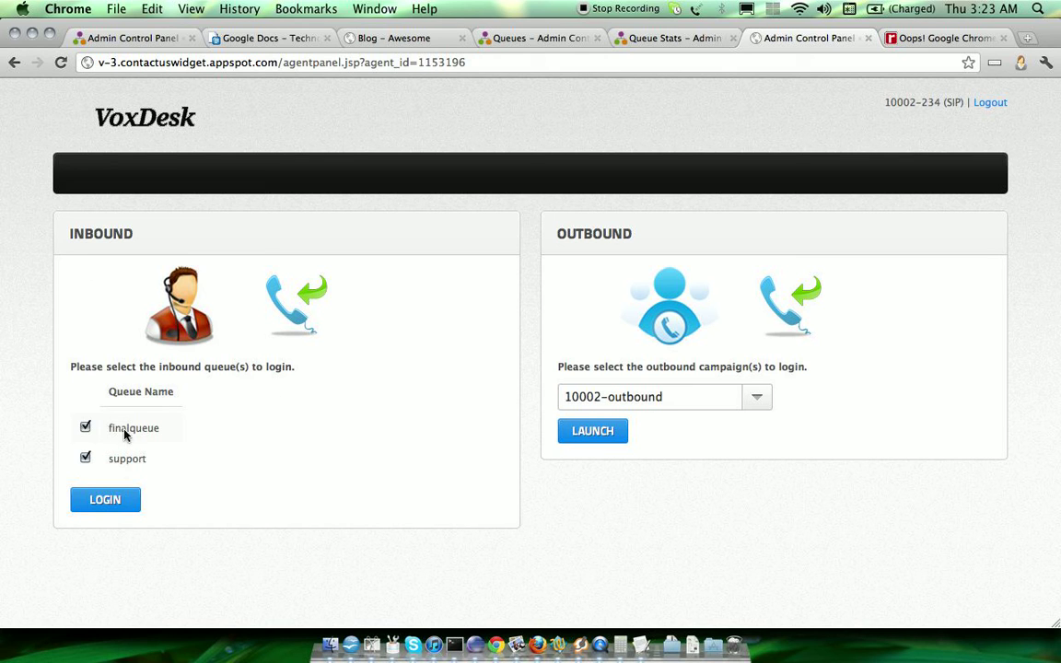
{"action": "mouse_move", "coordinate": [123, 473]}
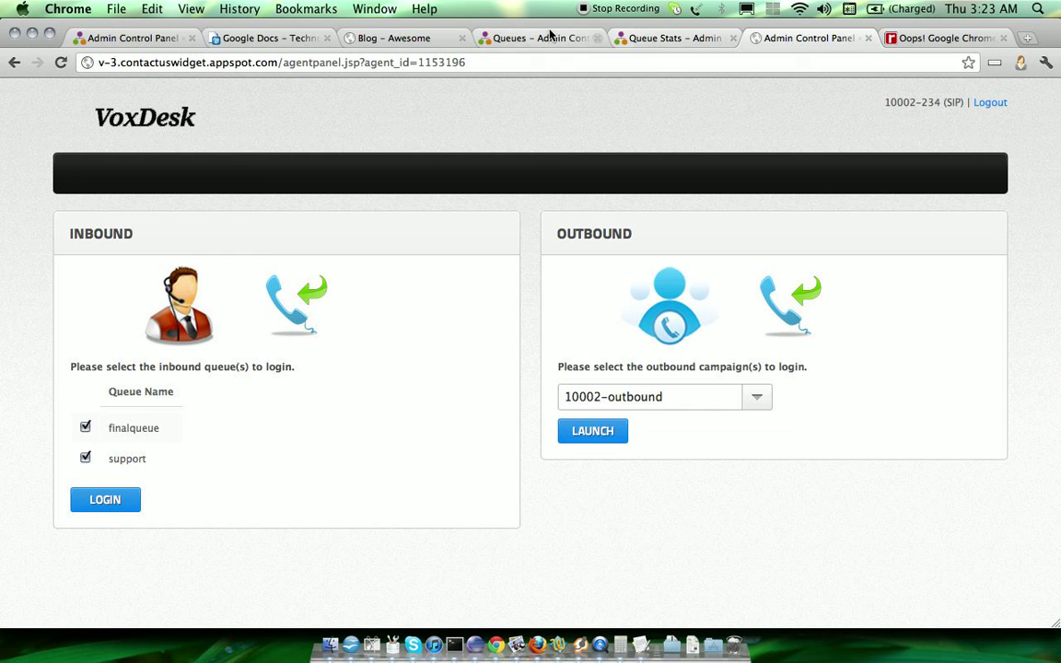
{"action": "left_click", "coordinate": [539, 37]}
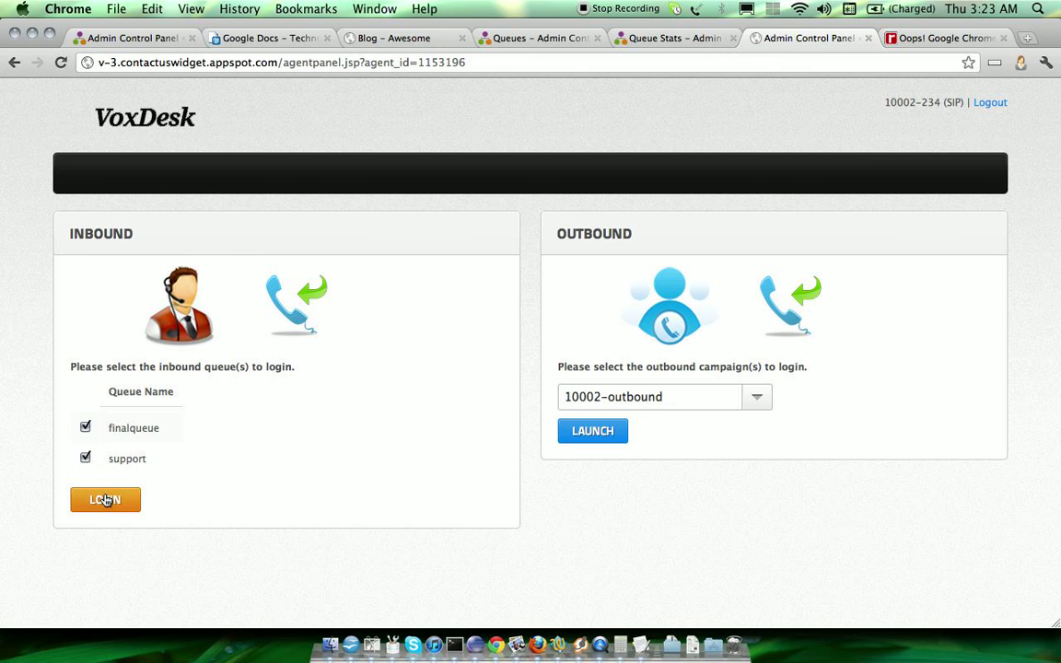
Step: Log in to finalqueue and support until the Waiting For Call screen appears
{"action": "left_click", "coordinate": [105, 499]}
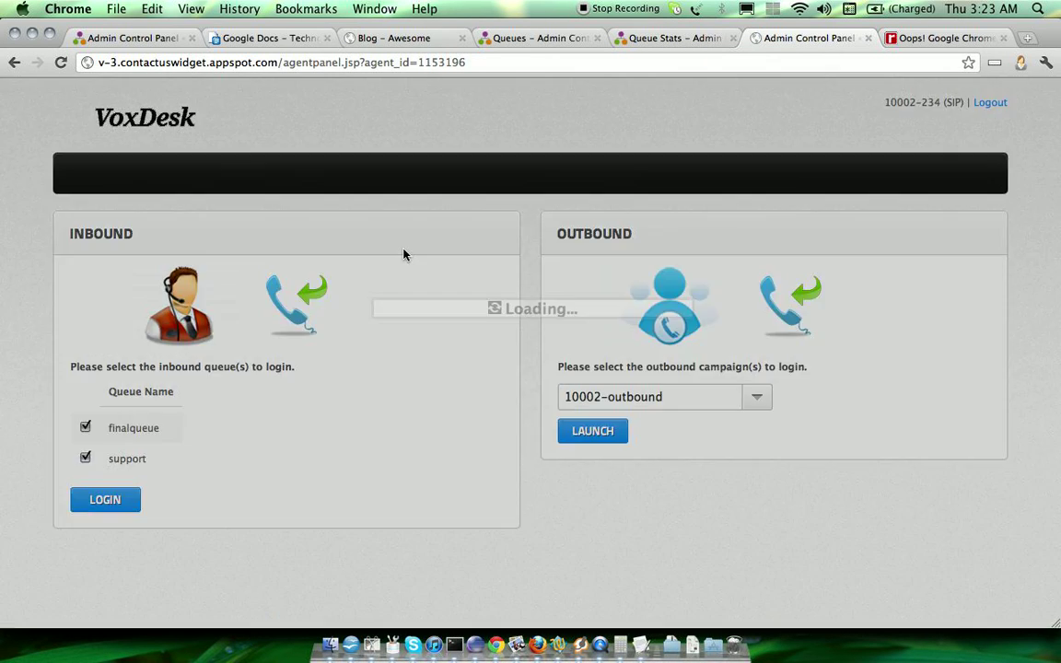
{"action": "left_click", "coordinate": [105, 499]}
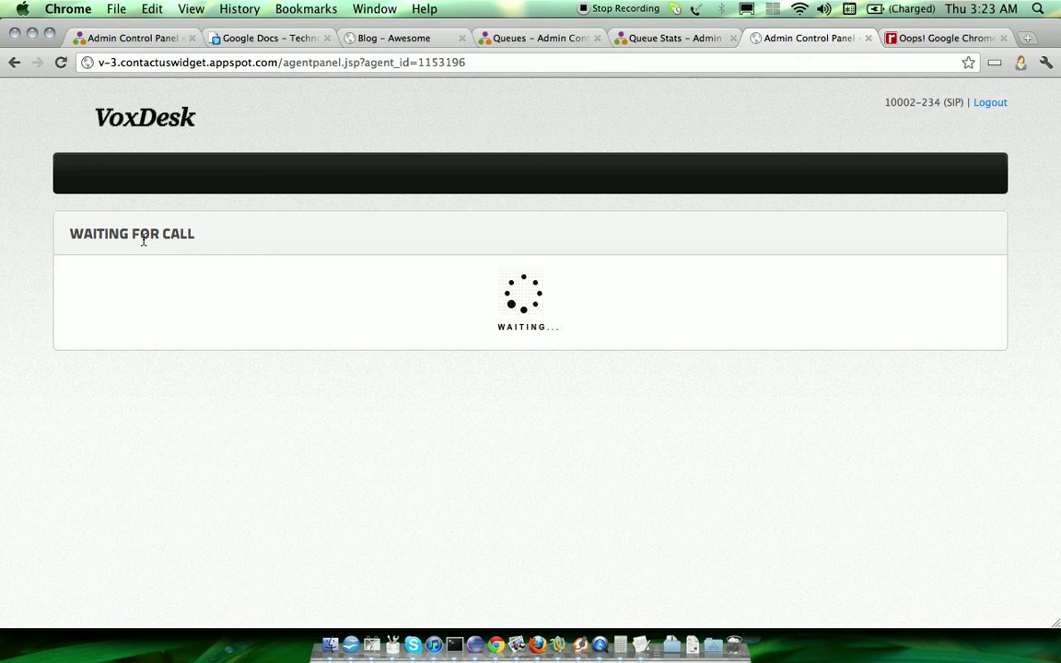
{"action": "mouse_move", "coordinate": [435, 293]}
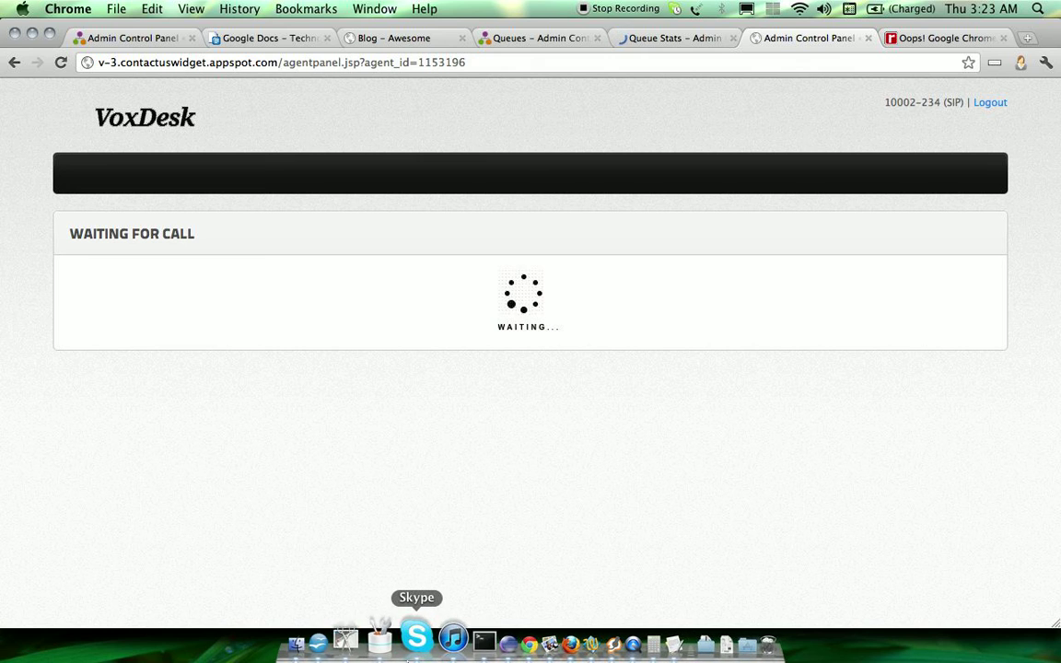
{"action": "left_click", "coordinate": [416, 637]}
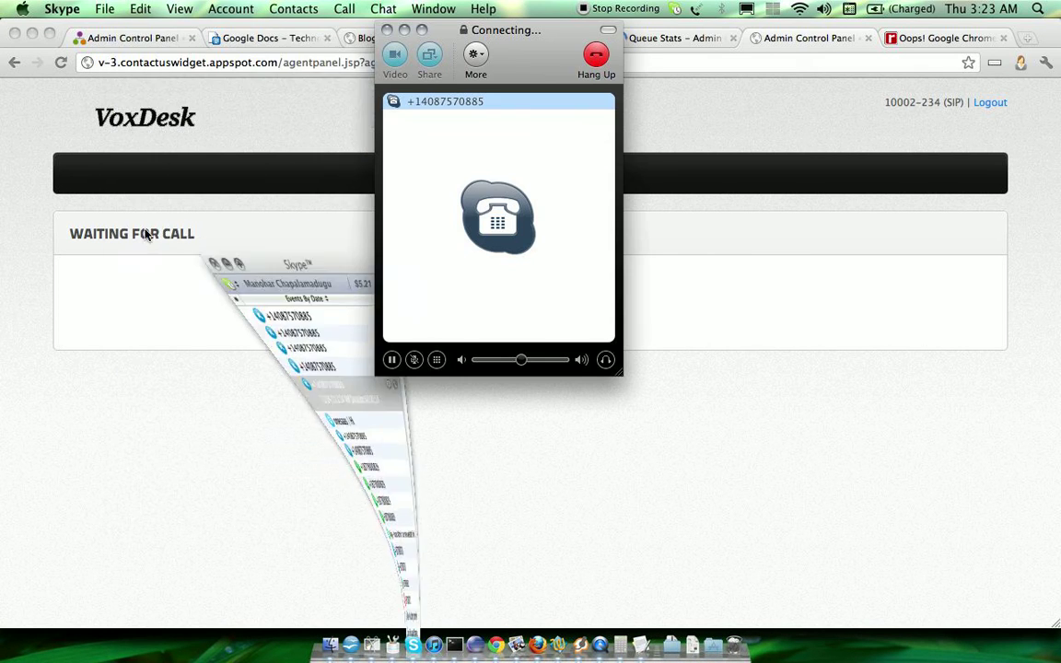
{"action": "left_click_drag", "start_coordinate": [501, 29], "coordinate": [949, 81]}
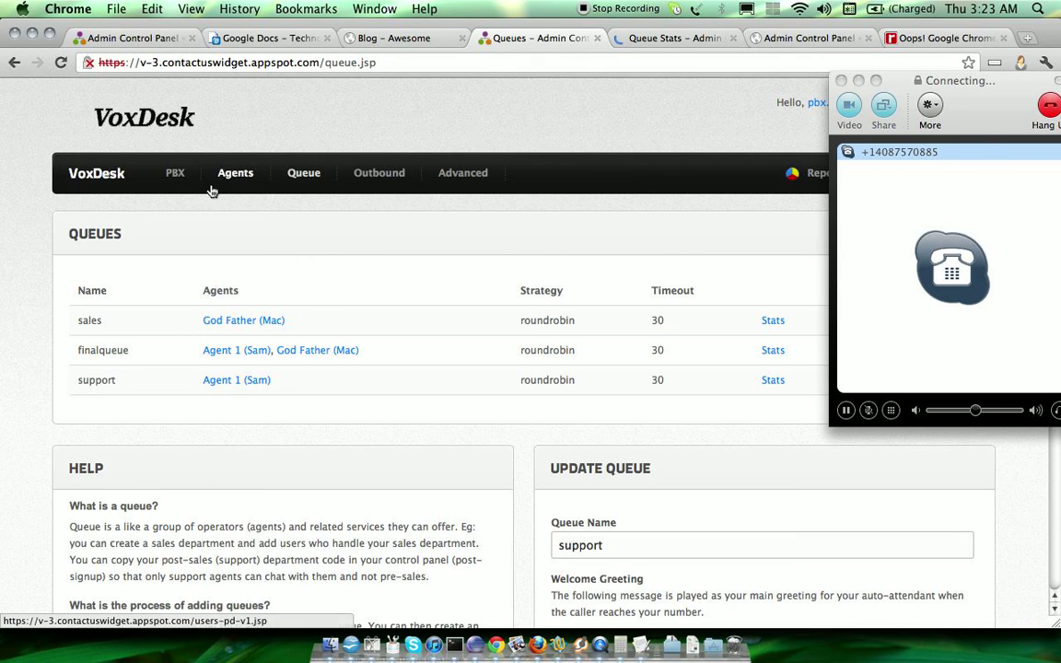
{"action": "left_click", "coordinate": [174, 172]}
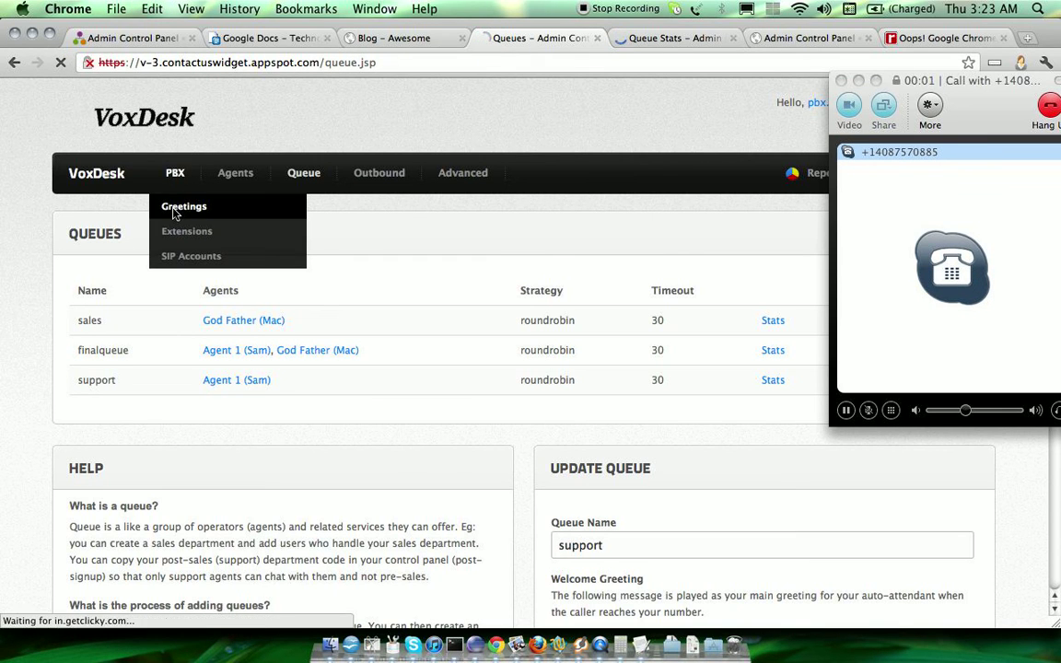
{"action": "left_click", "coordinate": [183, 205]}
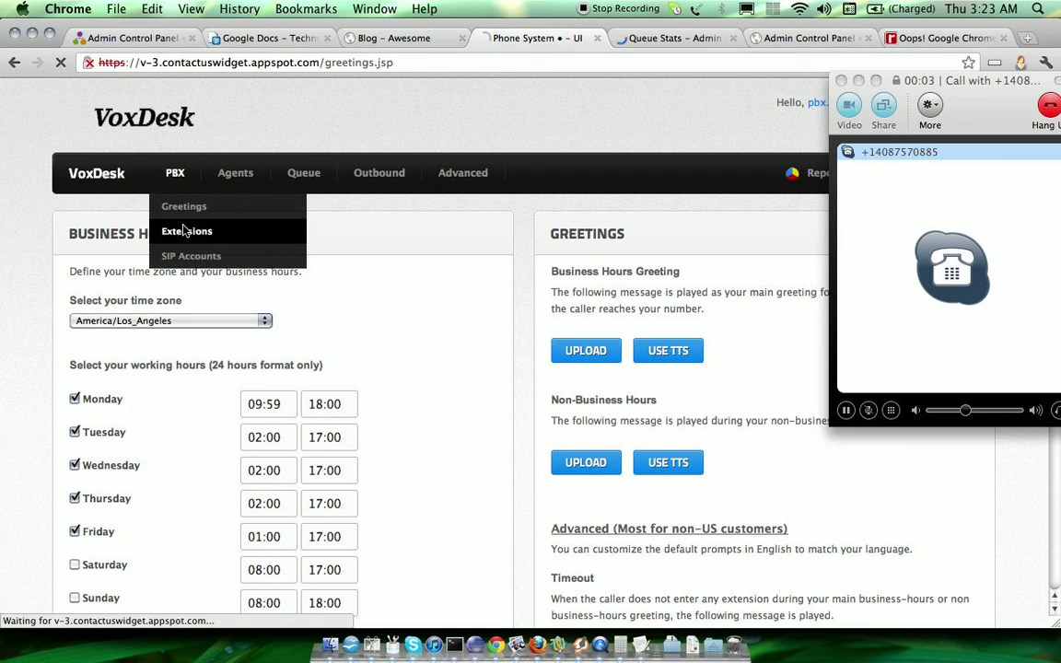
{"action": "left_click", "coordinate": [187, 231]}
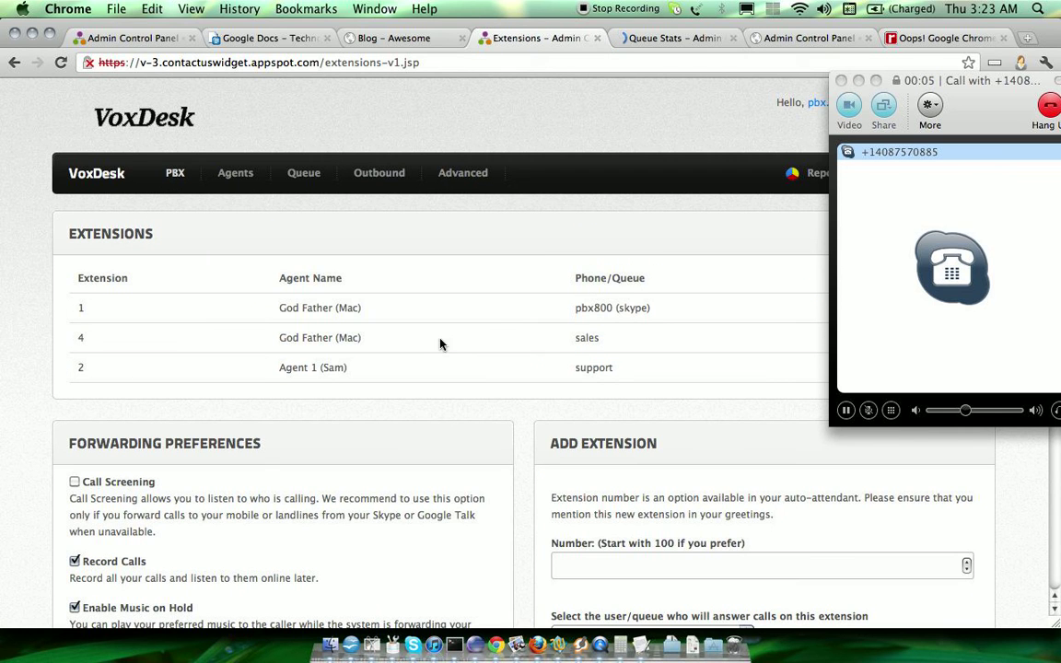
{"action": "double_click", "coordinate": [594, 367]}
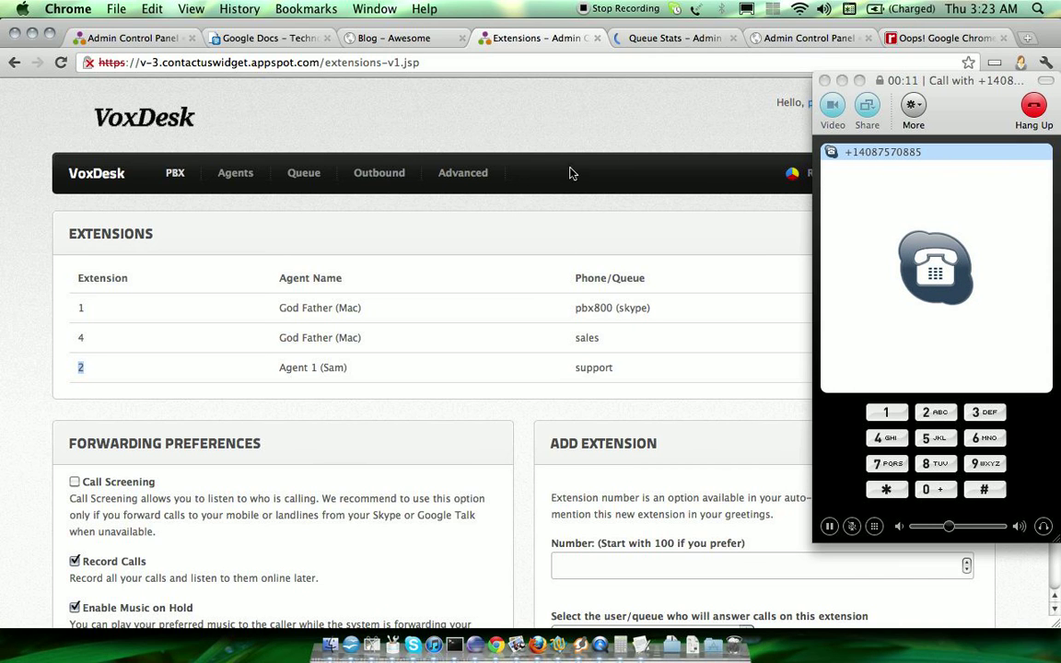
{"action": "left_click", "coordinate": [807, 42]}
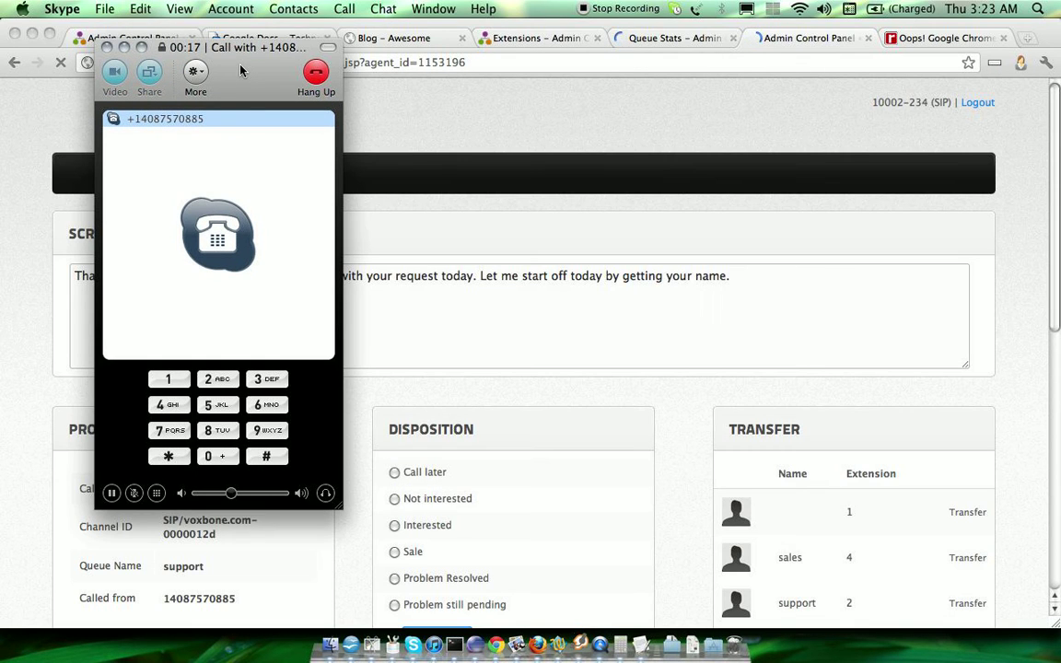
{"action": "mouse_move", "coordinate": [694, 355]}
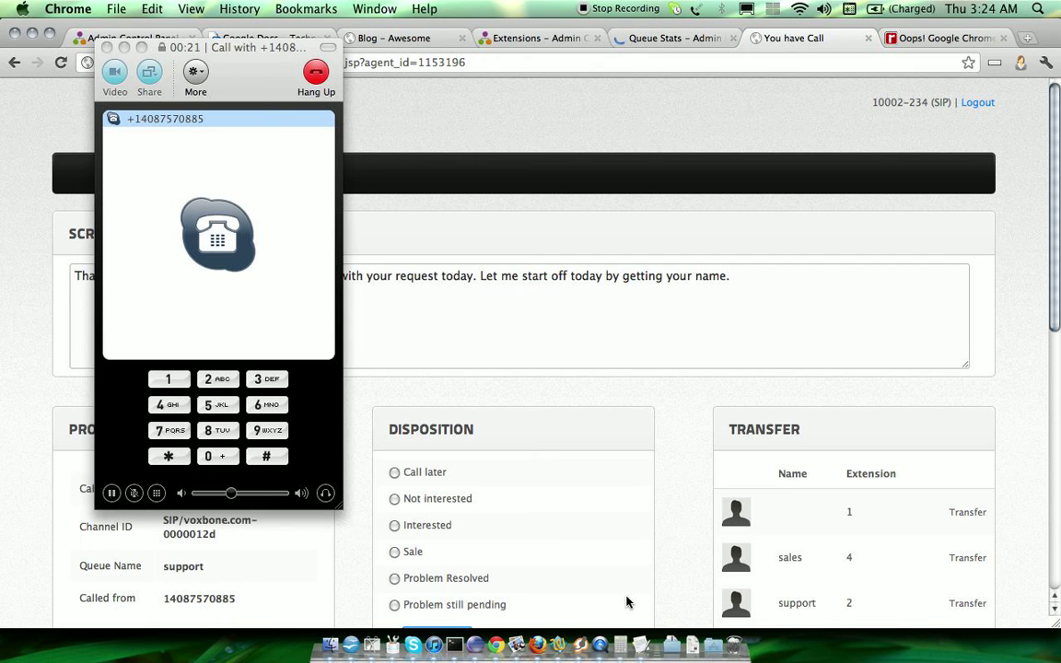
{"action": "mouse_move", "coordinate": [719, 410]}
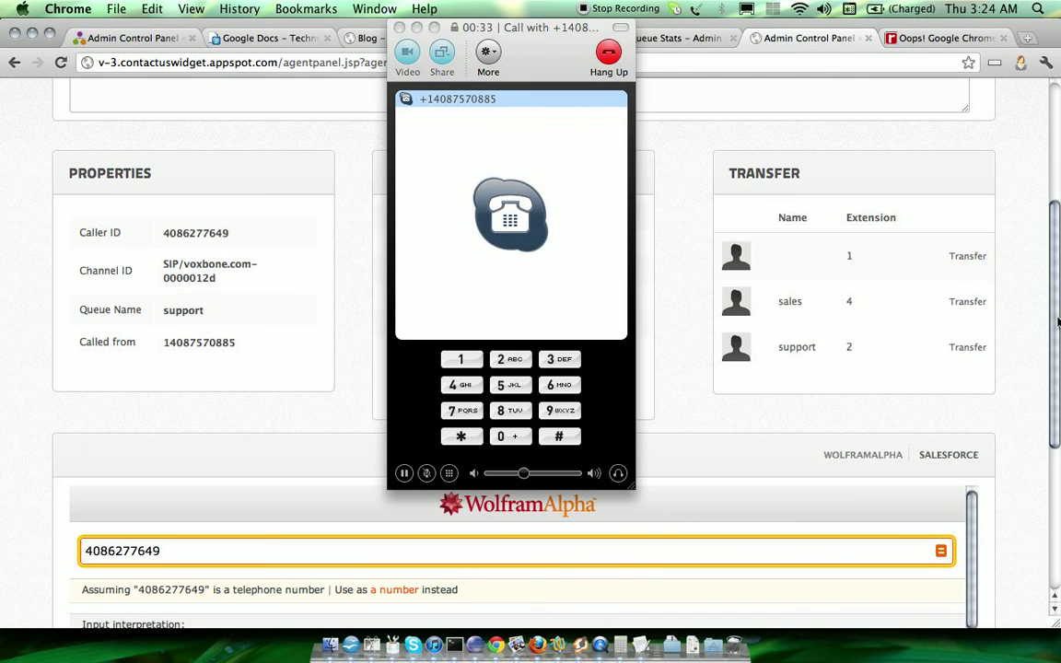
{"action": "scroll", "scroll_direction": "down", "scroll_amount": 3}
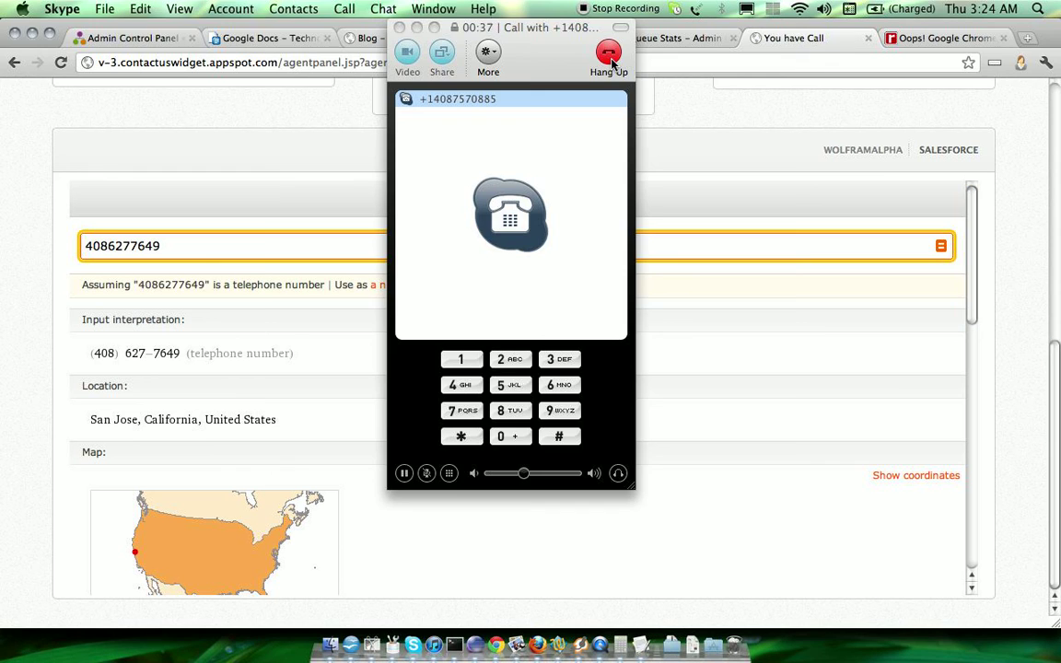
Step: End the Skype call and browse the caller's local time, weather and population results
{"action": "left_click", "coordinate": [610, 48]}
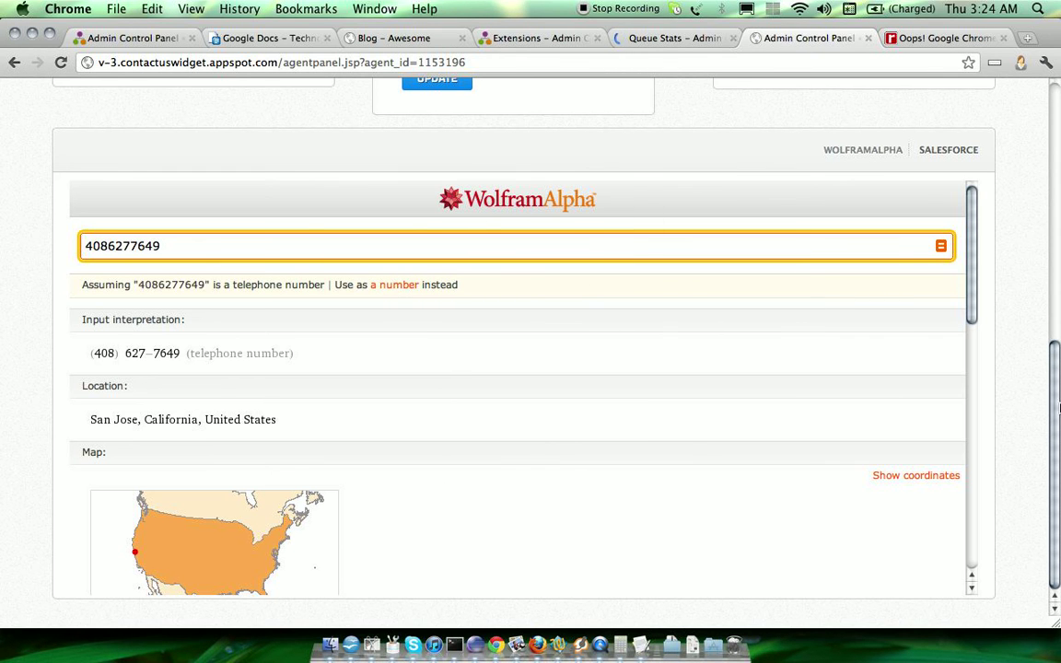
{"action": "scroll", "scroll_direction": "down", "scroll_amount": 3}
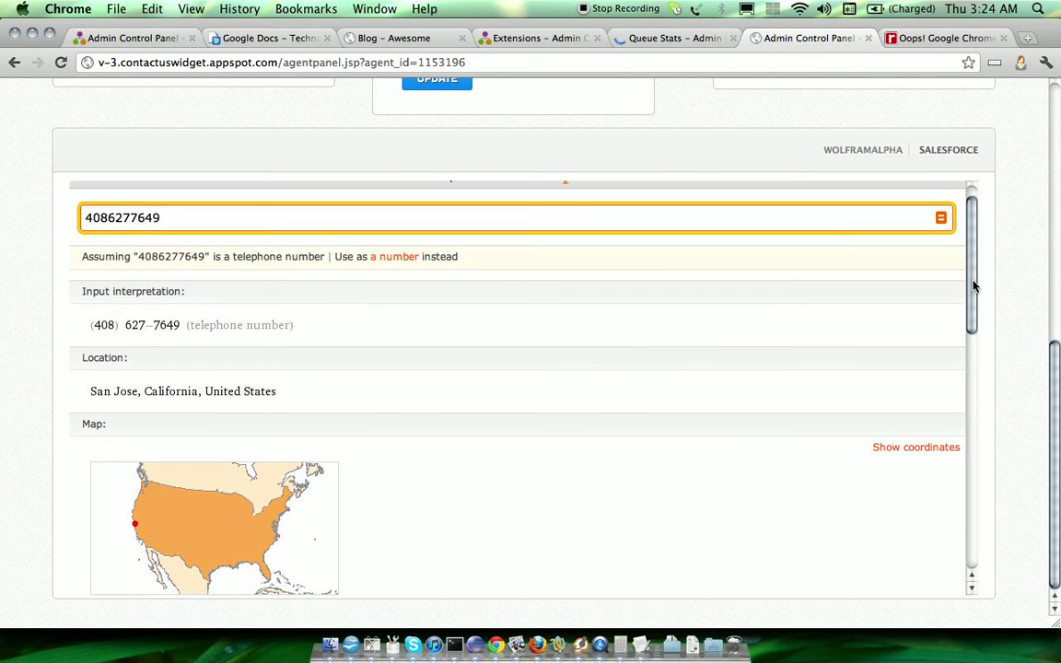
{"action": "scroll", "scroll_direction": "down", "scroll_amount": 3}
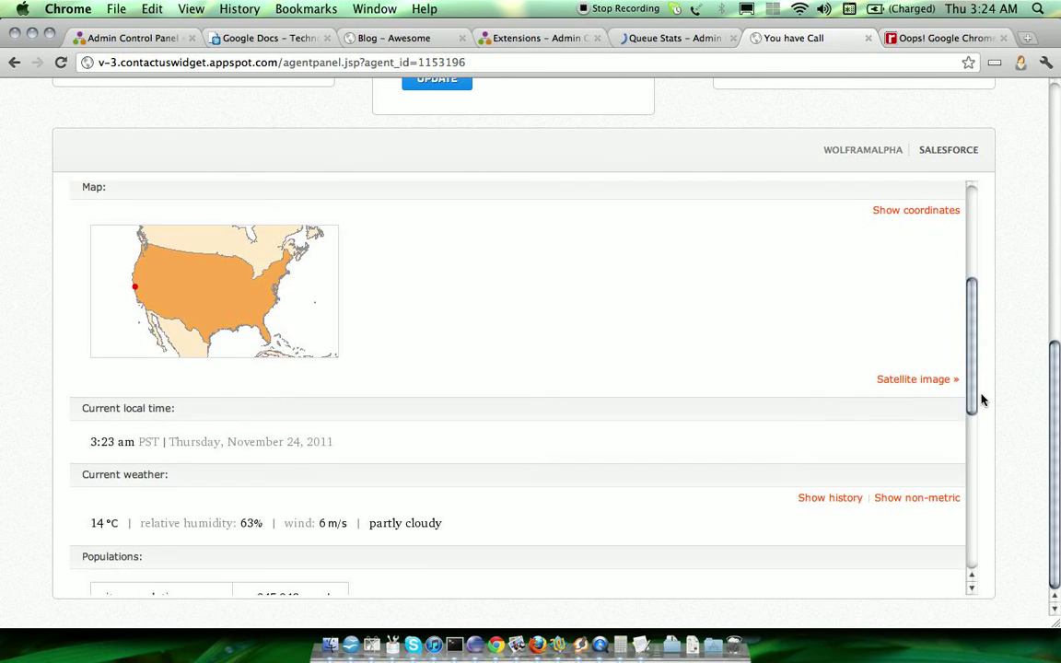
{"action": "scroll", "scroll_direction": "down", "scroll_amount": 3}
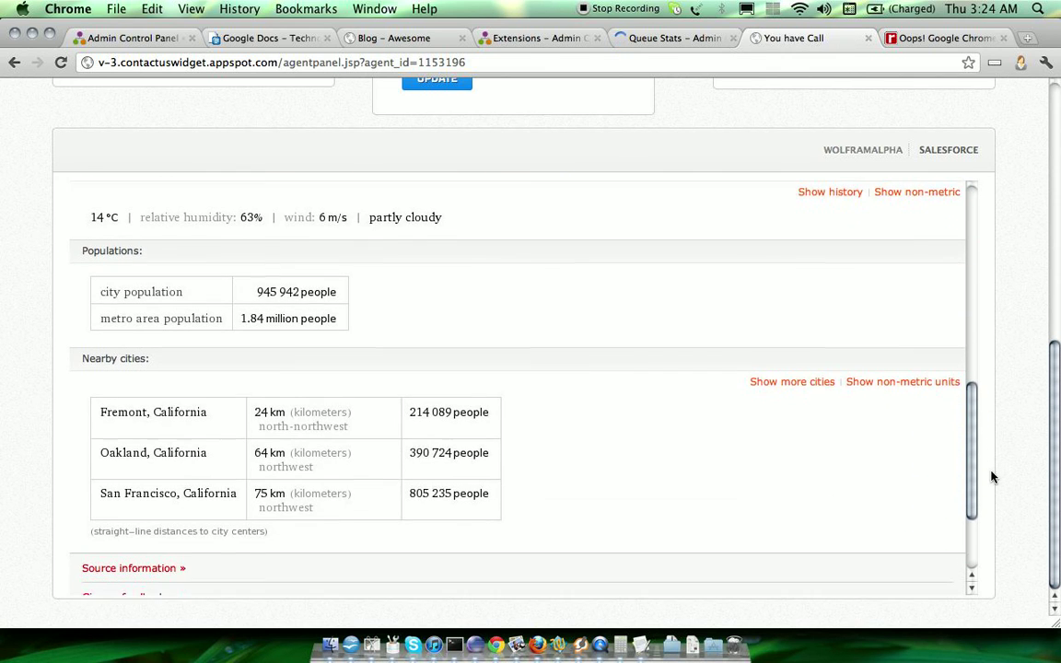
{"action": "scroll", "scroll_direction": "up", "scroll_amount": 3}
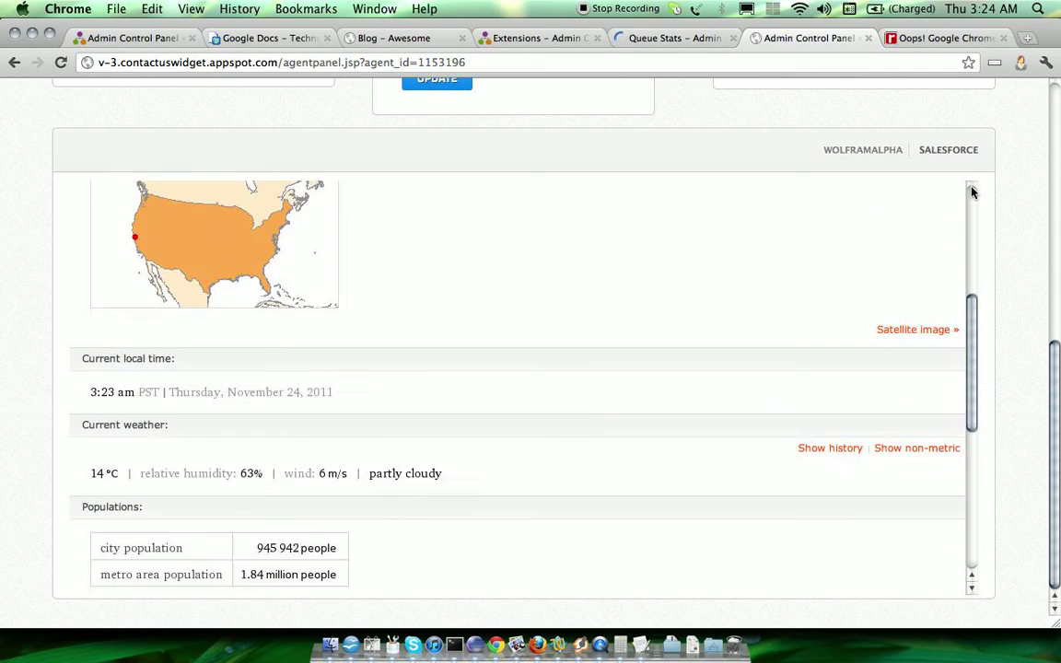
Step: Search Salesforce for the caller's number and open the matching lead
{"action": "left_click", "coordinate": [948, 149]}
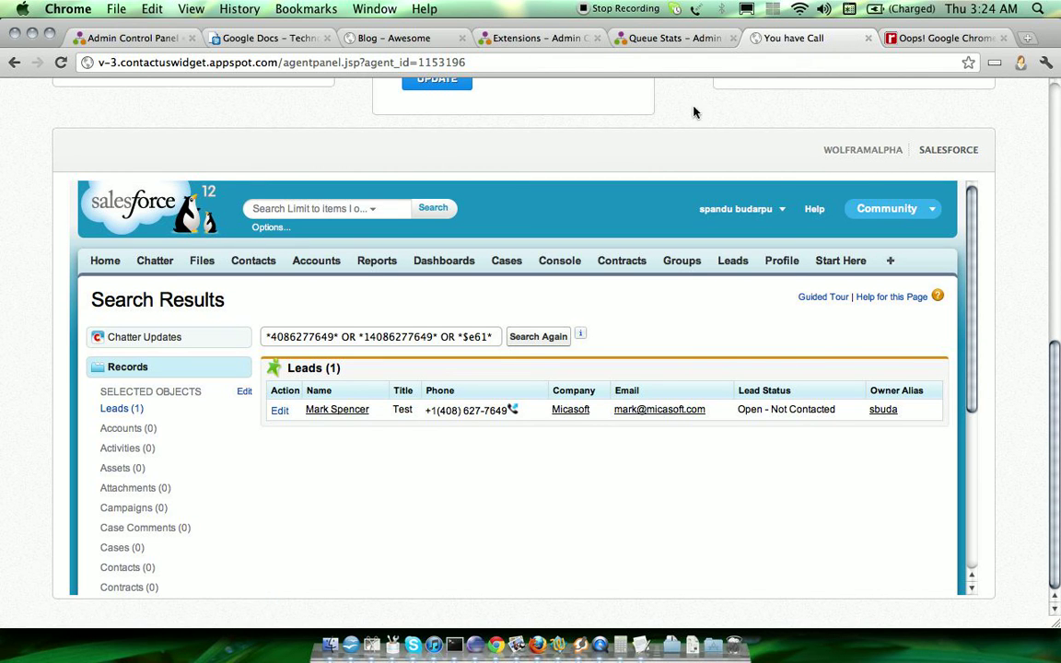
{"action": "mouse_move", "coordinate": [310, 383]}
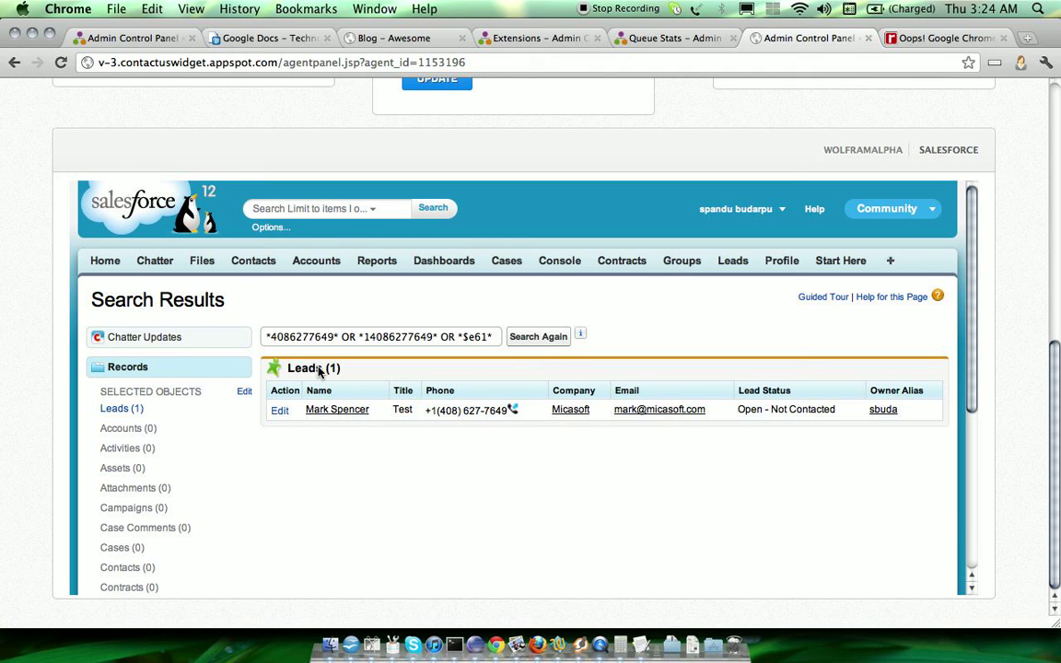
{"action": "mouse_move", "coordinate": [469, 429]}
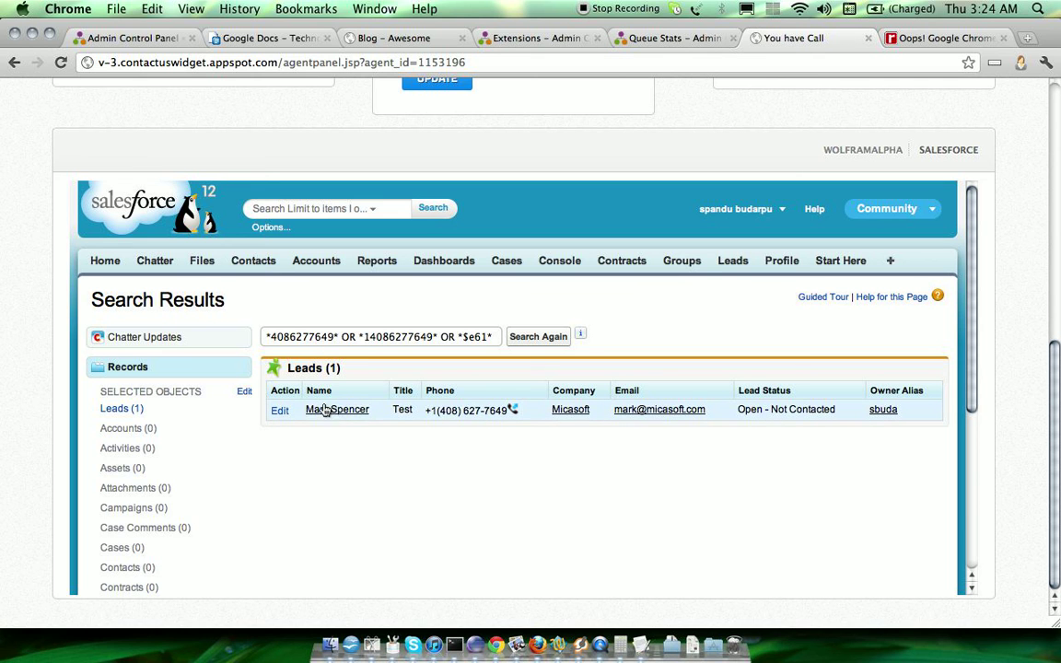
{"action": "mouse_move", "coordinate": [512, 422]}
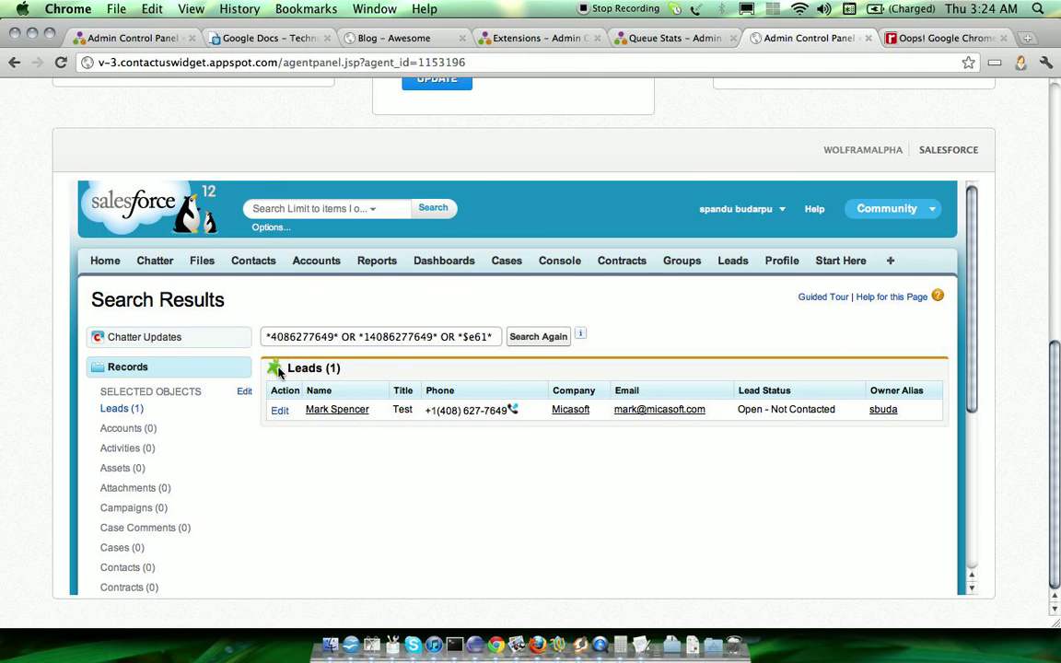
{"action": "mouse_move", "coordinate": [337, 411]}
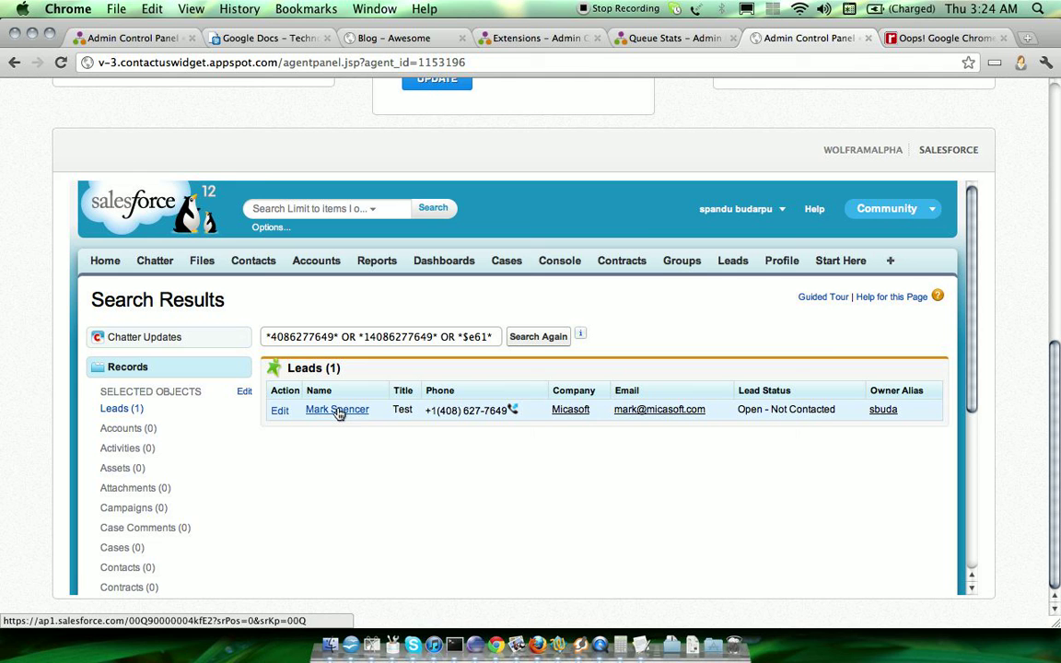
{"action": "left_click", "coordinate": [337, 409]}
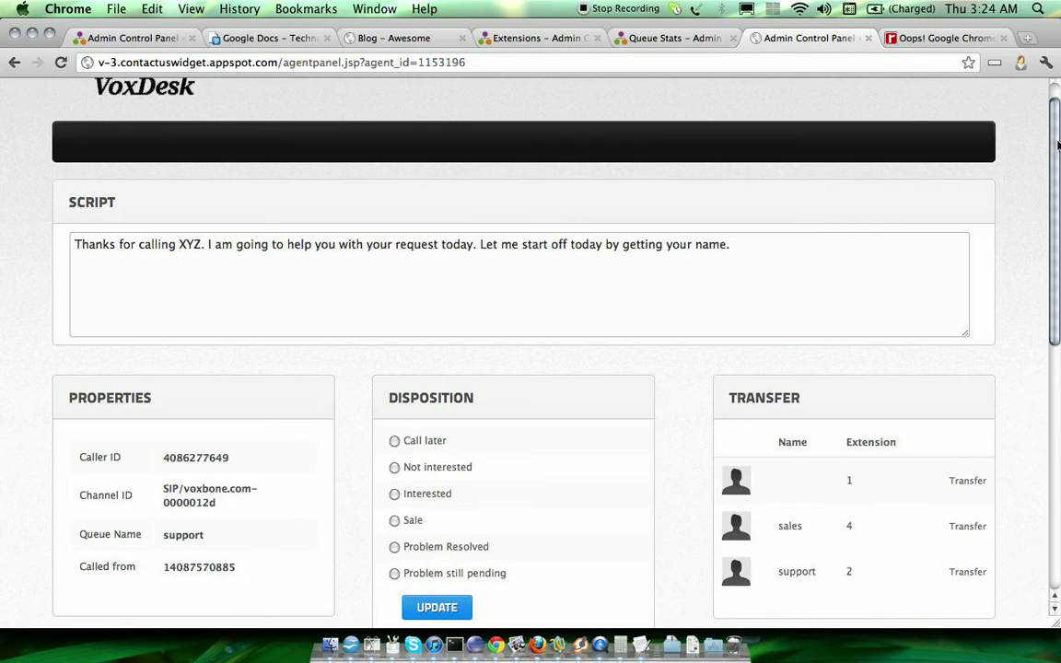
{"action": "scroll", "scroll_direction": "down", "scroll_amount": 3}
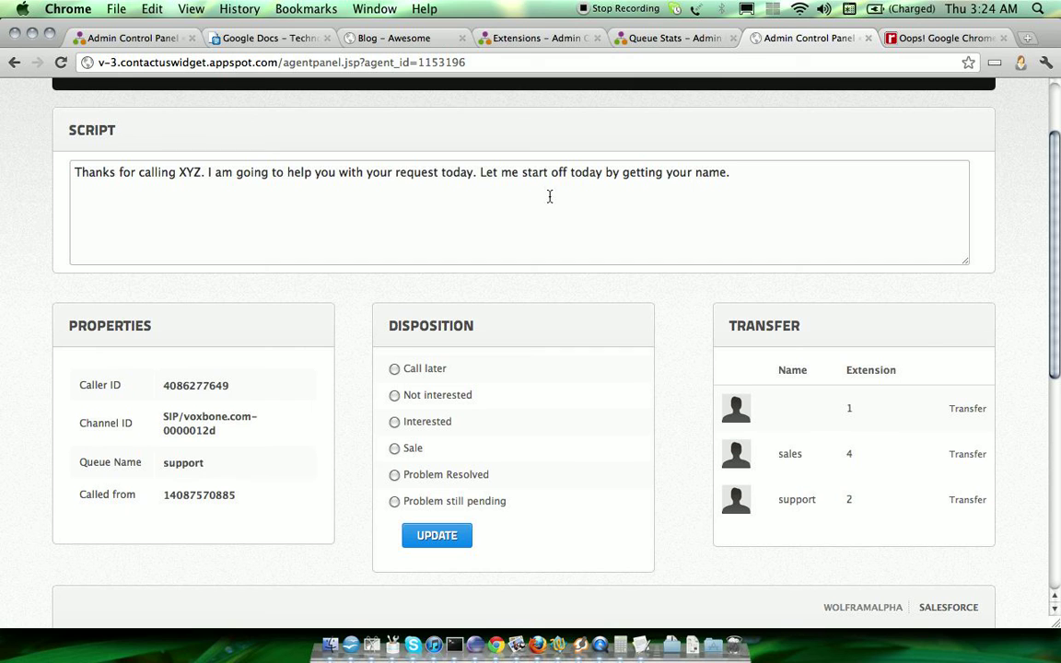
{"action": "mouse_move", "coordinate": [442, 354]}
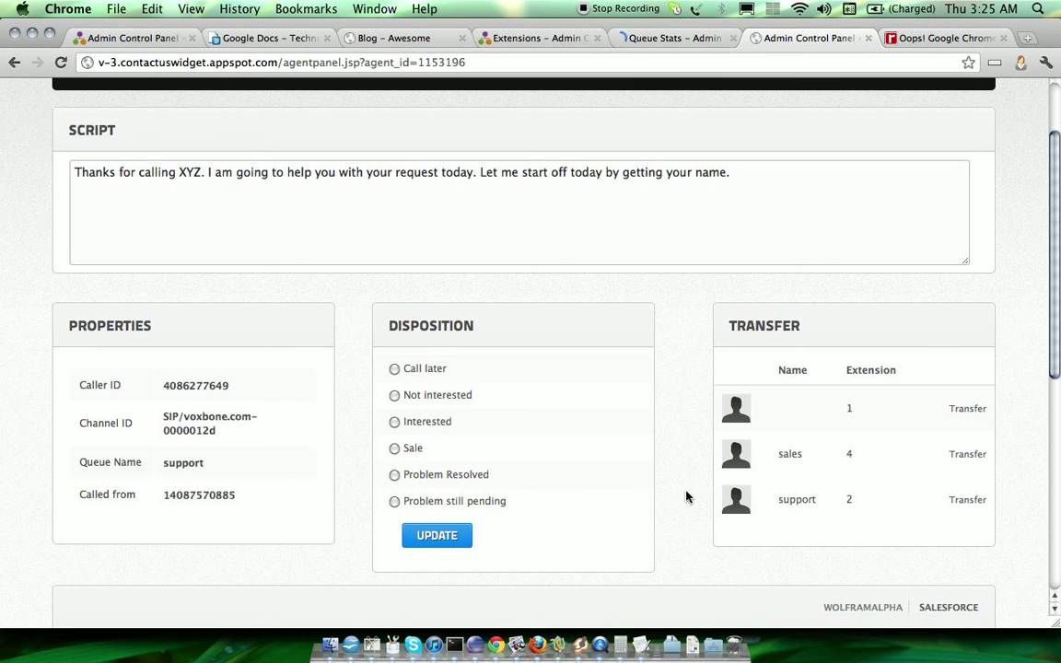
{"action": "scroll", "scroll_direction": "down", "scroll_amount": 3}
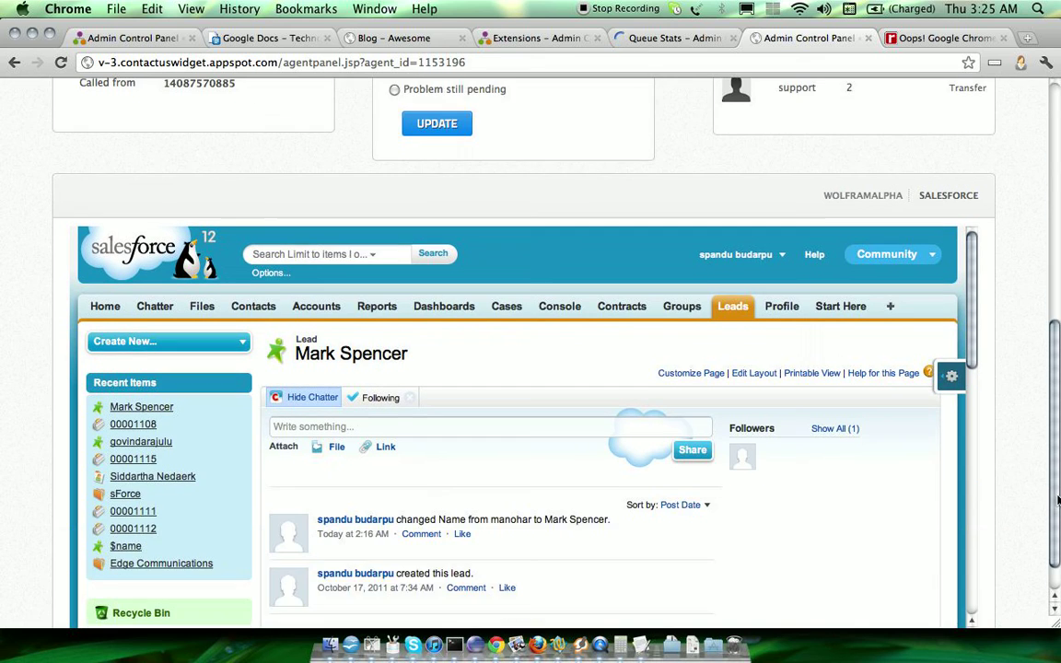
{"action": "scroll", "scroll_direction": "down", "scroll_amount": 3}
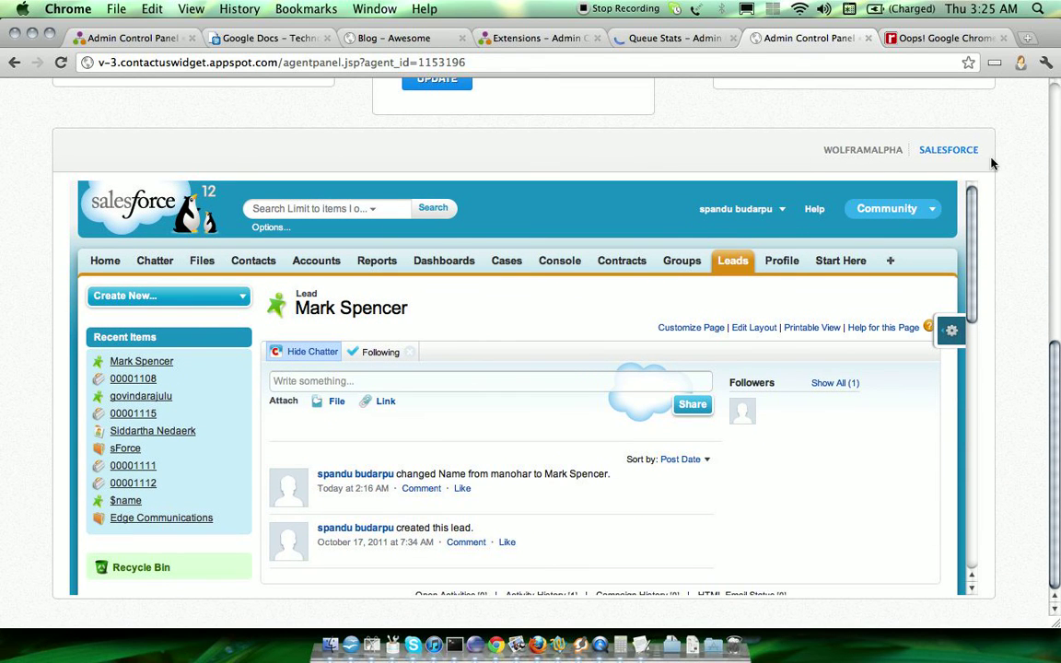
{"action": "mouse_move", "coordinate": [758, 165]}
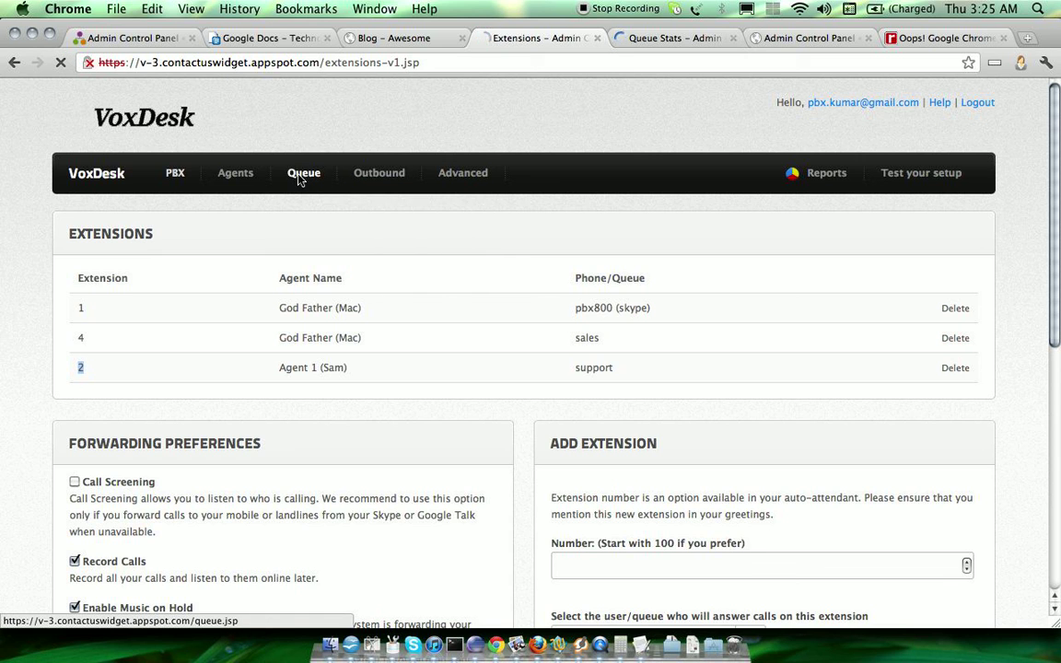
Step: Open the call queue list and view live stats for the support queue
{"action": "left_click", "coordinate": [303, 173]}
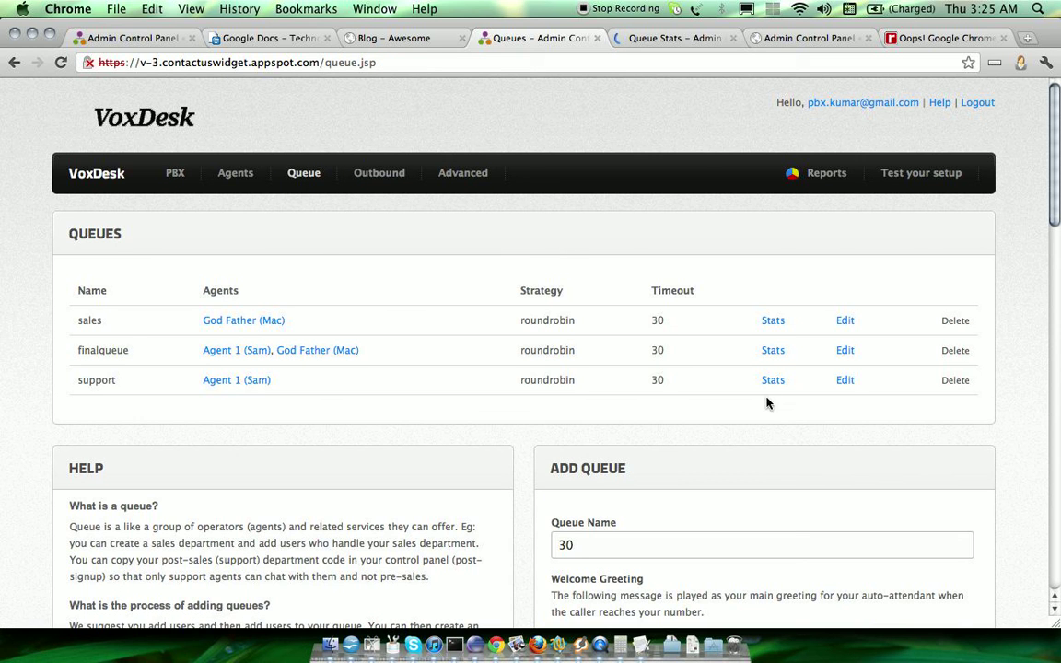
{"action": "left_click", "coordinate": [772, 380]}
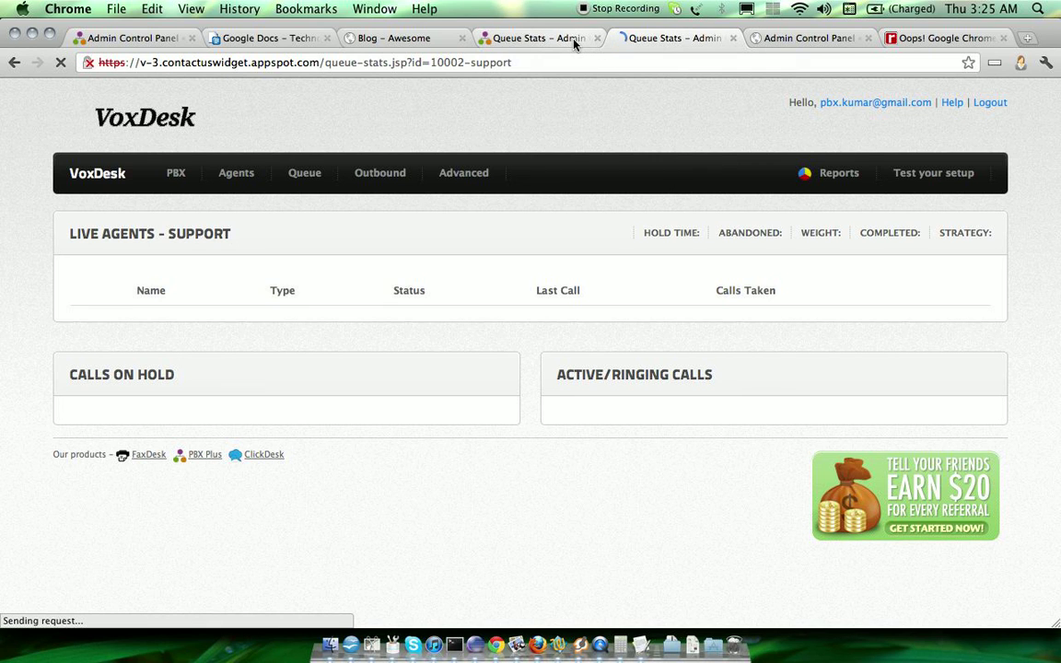
{"action": "mouse_move", "coordinate": [737, 312]}
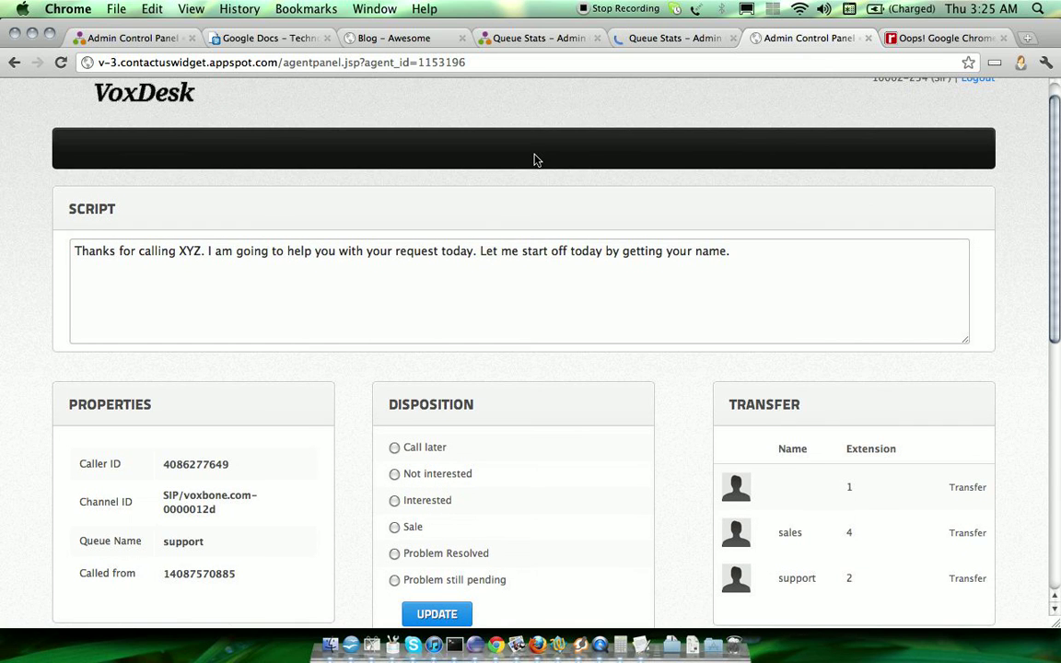
{"action": "mouse_move", "coordinate": [486, 516]}
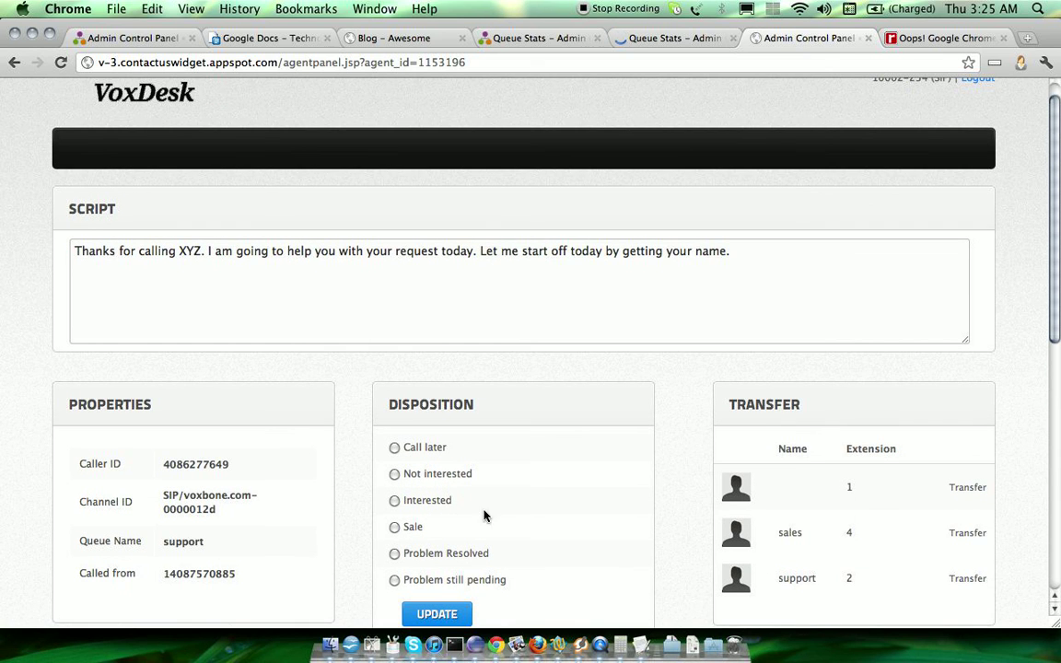